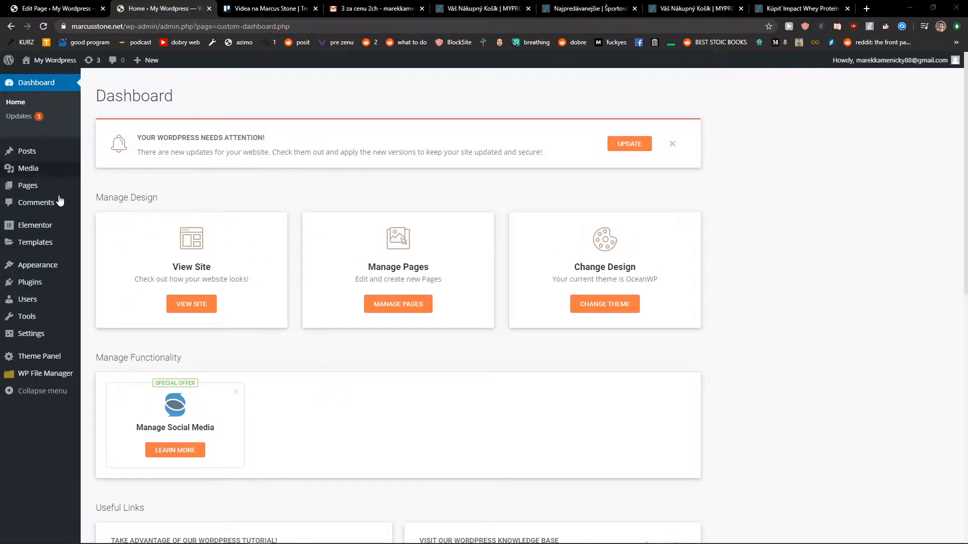
Open the baby-yoda-1 image's attachment details from the Media Library
left_click(27, 168)
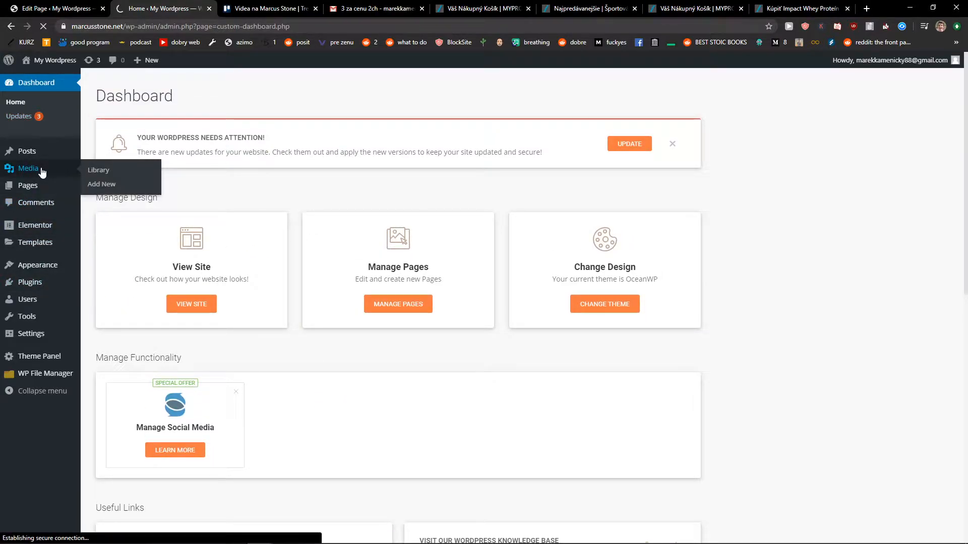
left_click(98, 170)
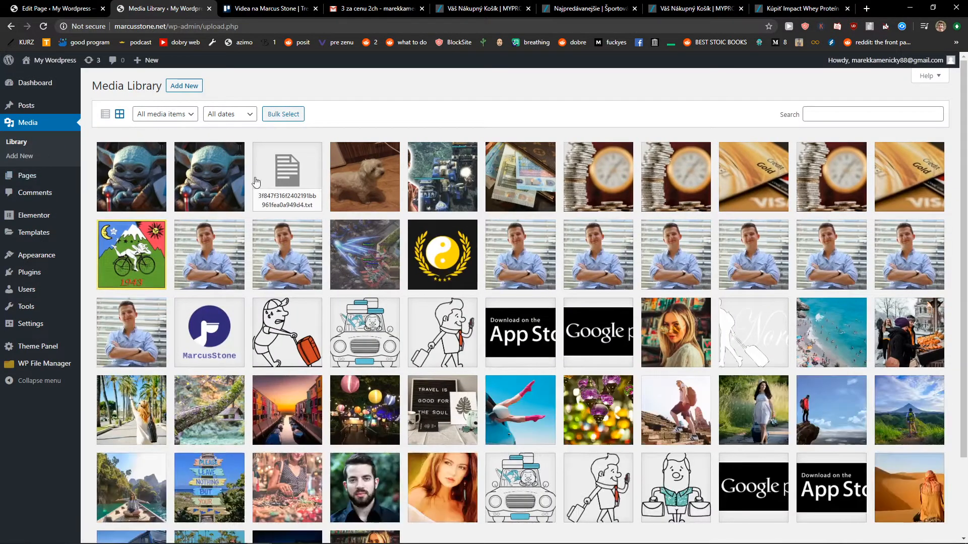
left_click(131, 176)
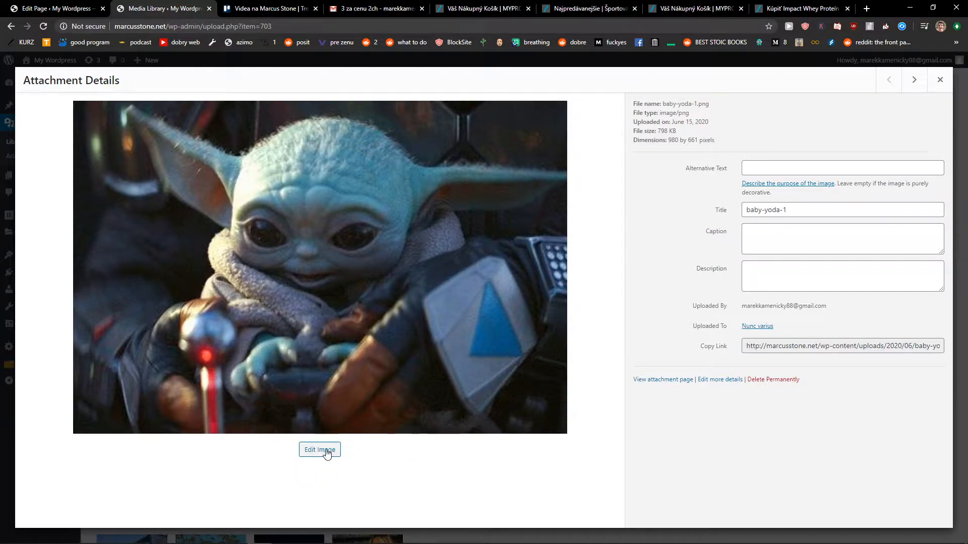
Open baby-yoda-1 in Edit Image and flip it horizontally, then back upright
left_click(319, 449)
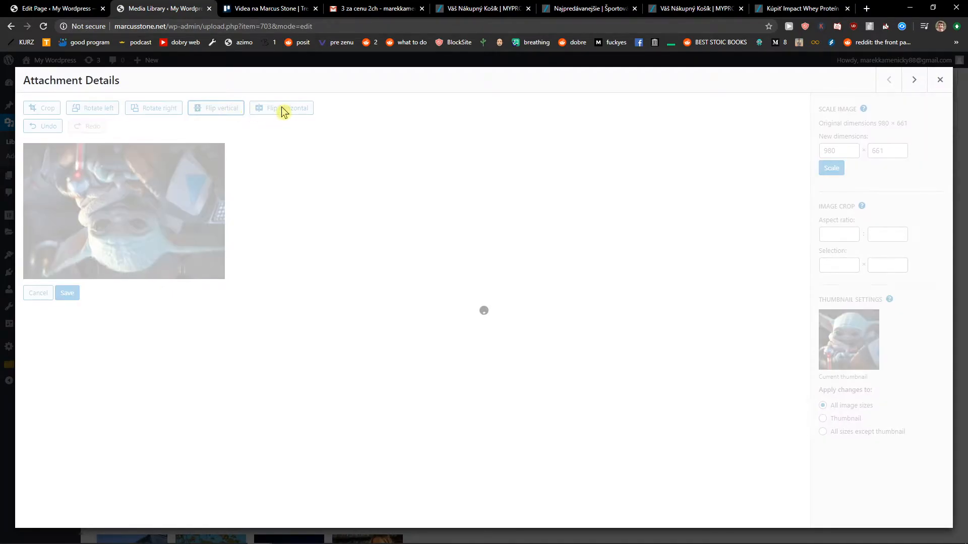
left_click(285, 107)
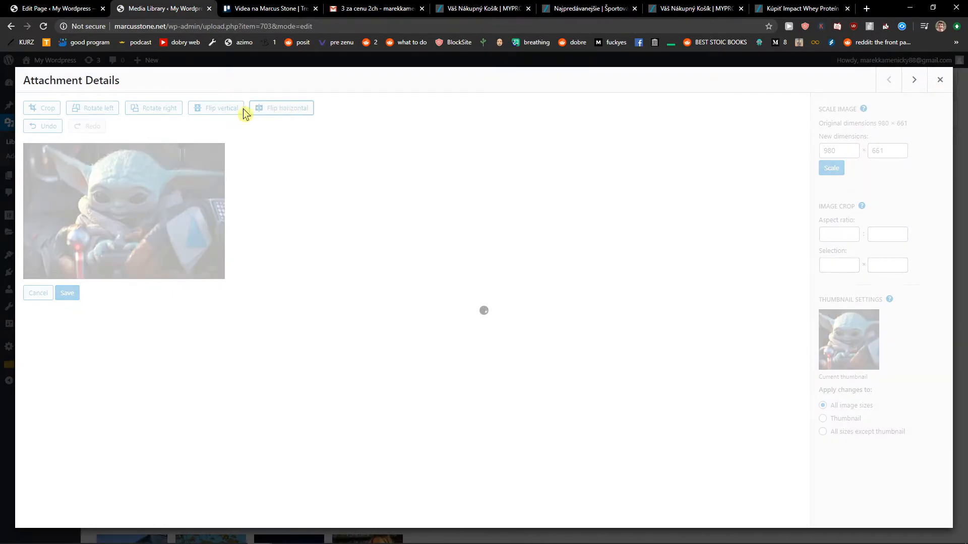
left_click(281, 108)
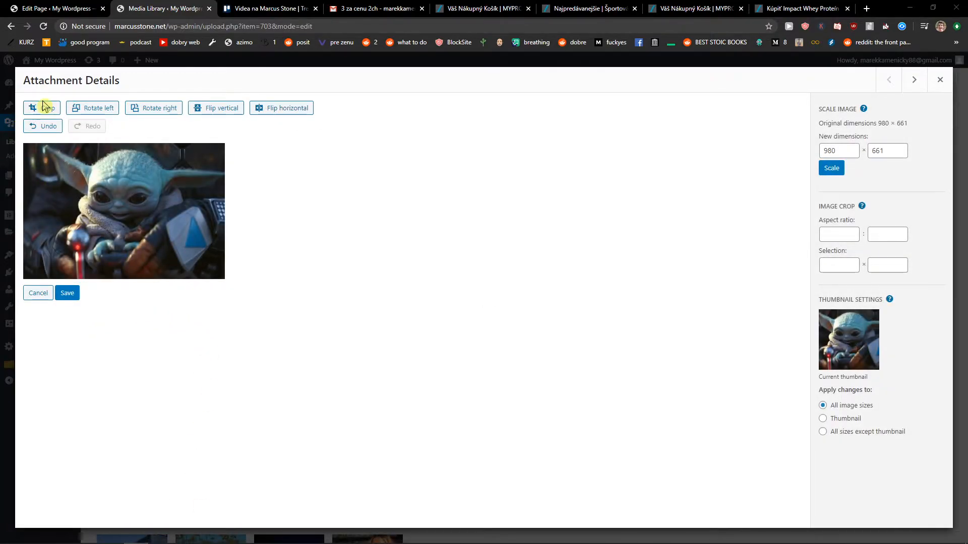
Crop baby-yoda-1 to a selected area, save it as a new file, and reopen the editor
left_click(41, 107)
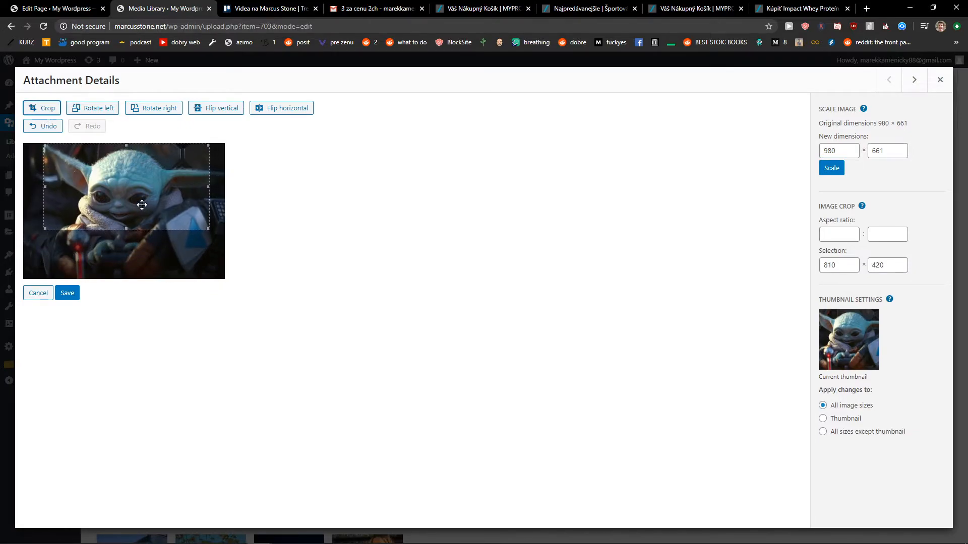
left_click(67, 292)
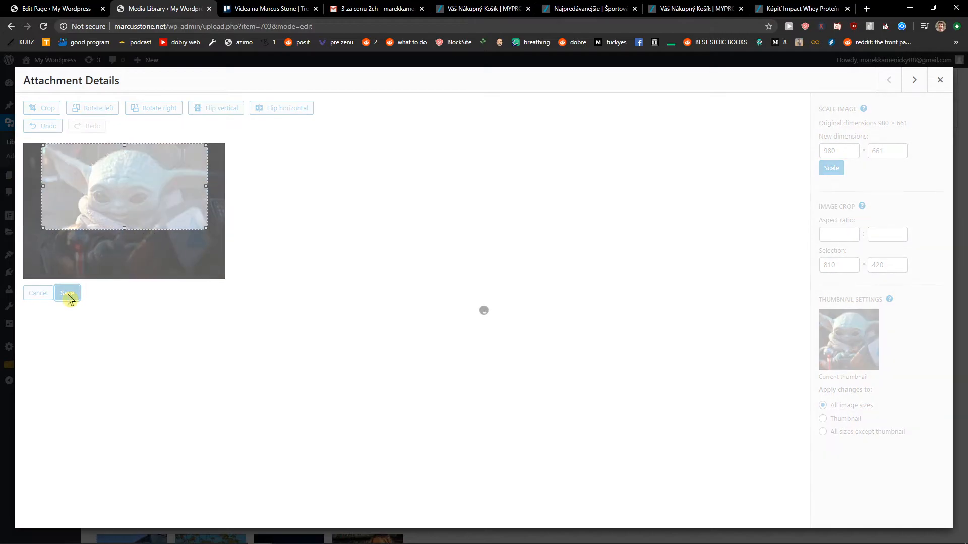
left_click(67, 293)
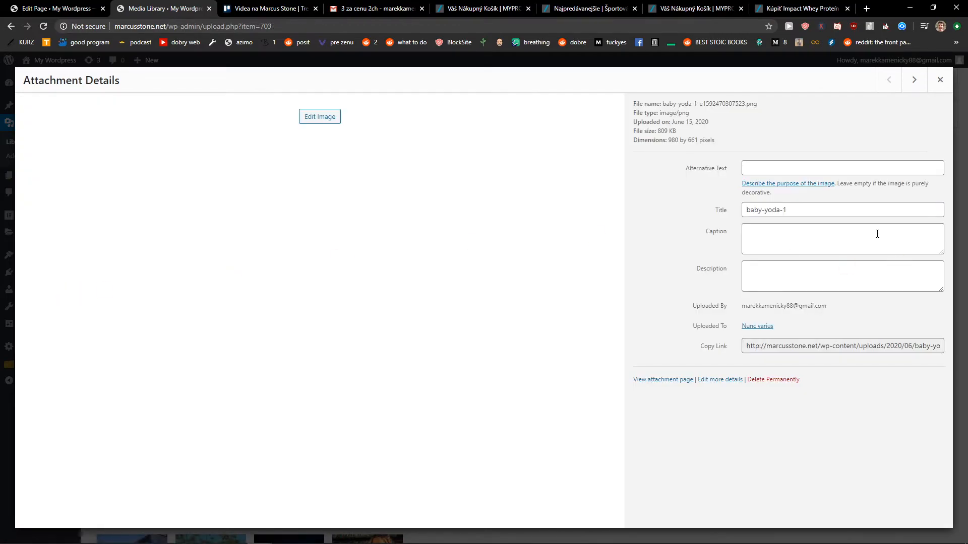
left_click(319, 116)
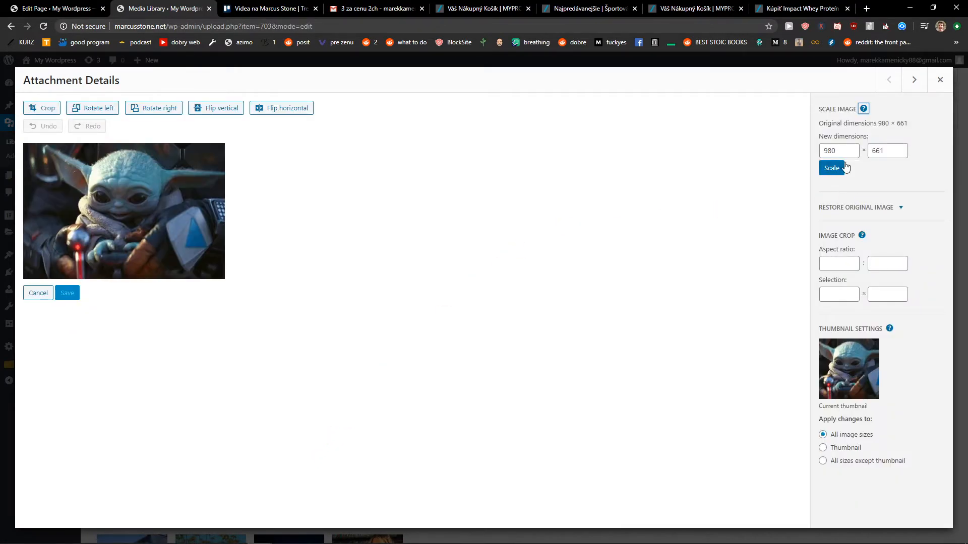